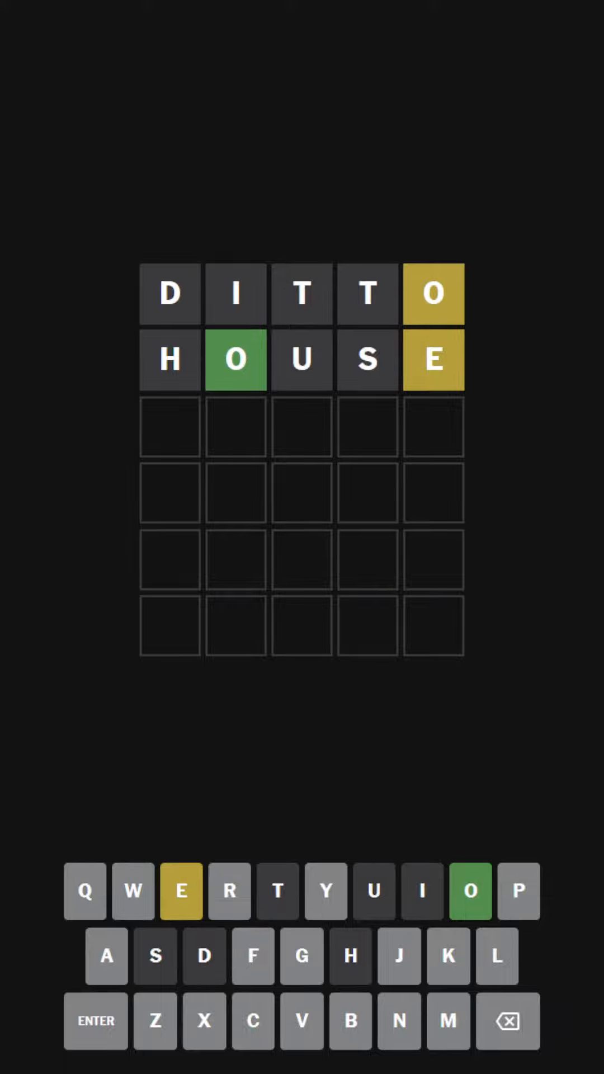
- Enter the guesses WOKEN and JOKER to solve the puzzle, then dismiss the statistics panel
{"action": "left_click", "coordinate": [133, 890]}
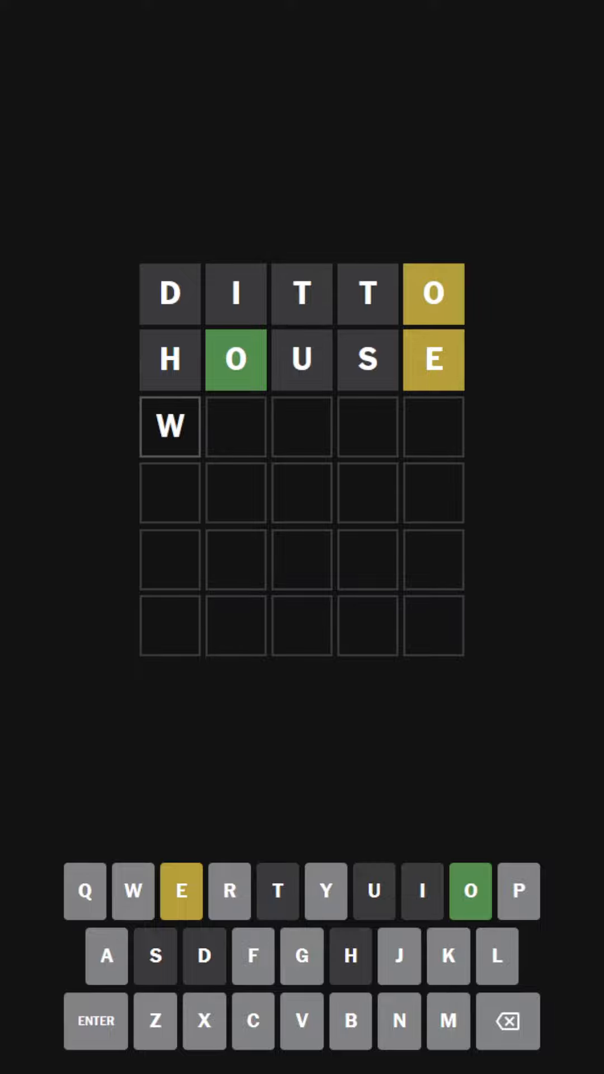
{"action": "left_click", "coordinate": [469, 892]}
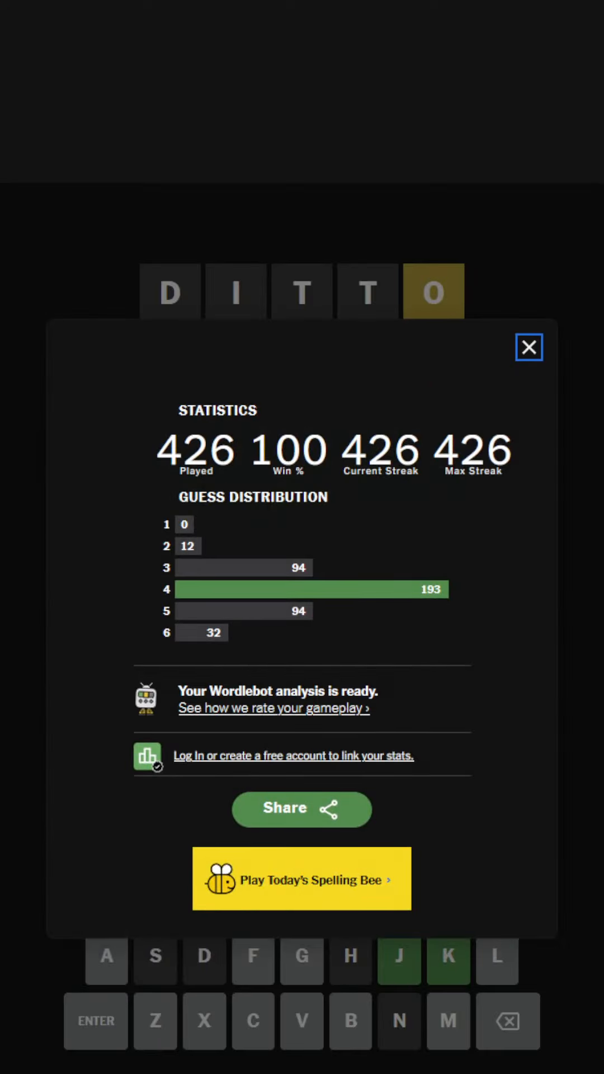
{"action": "left_click", "coordinate": [528, 346]}
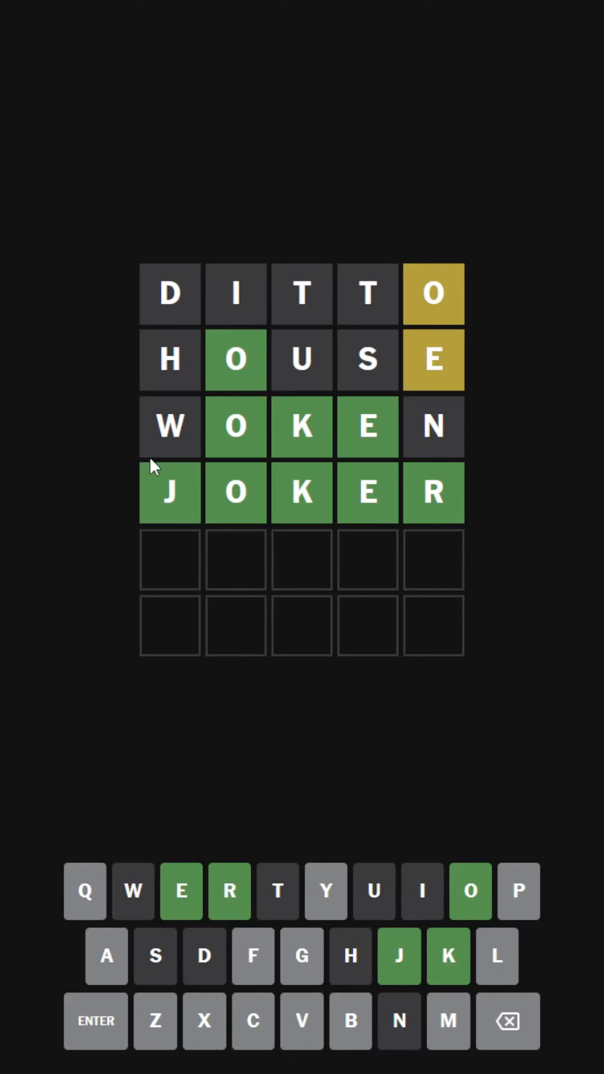